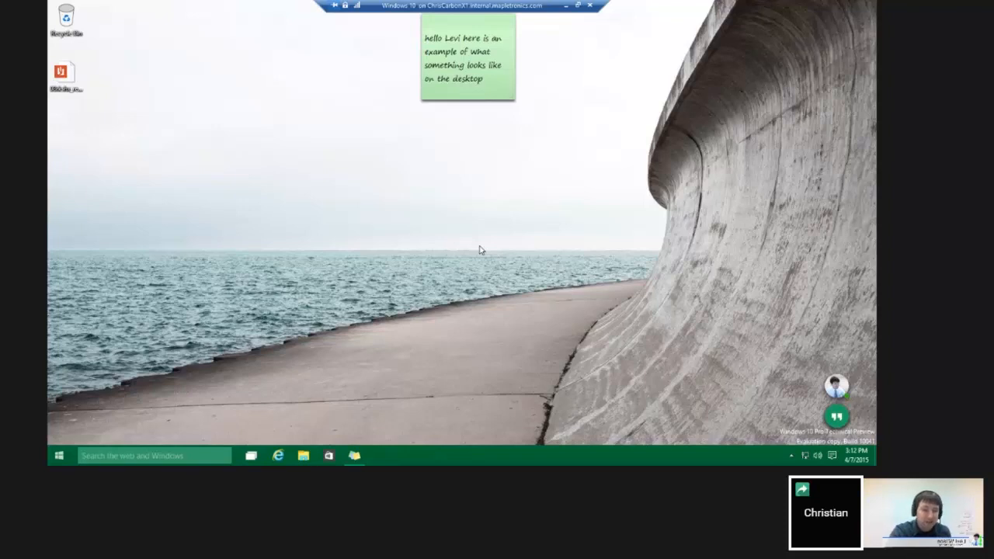
mouse_move(311, 293)
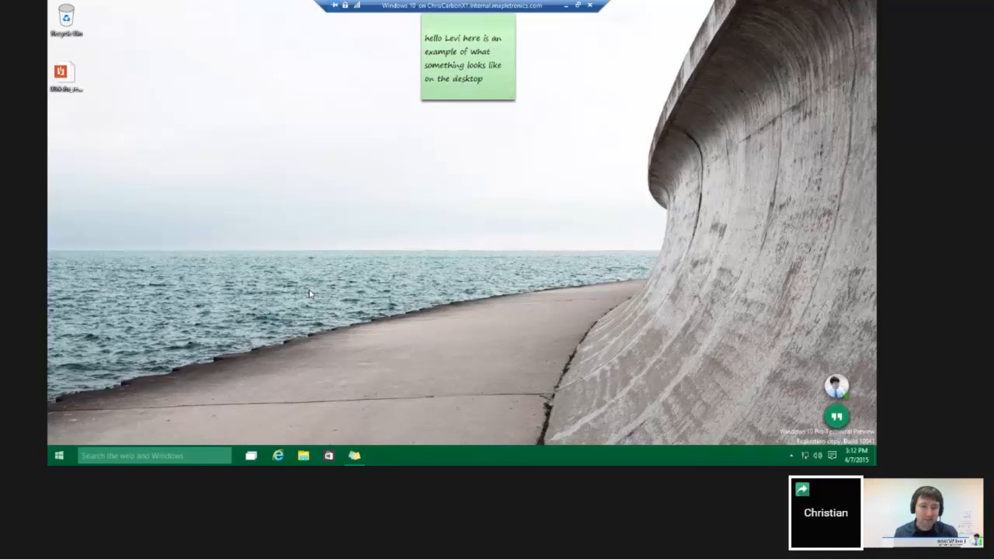
mouse_move(298, 305)
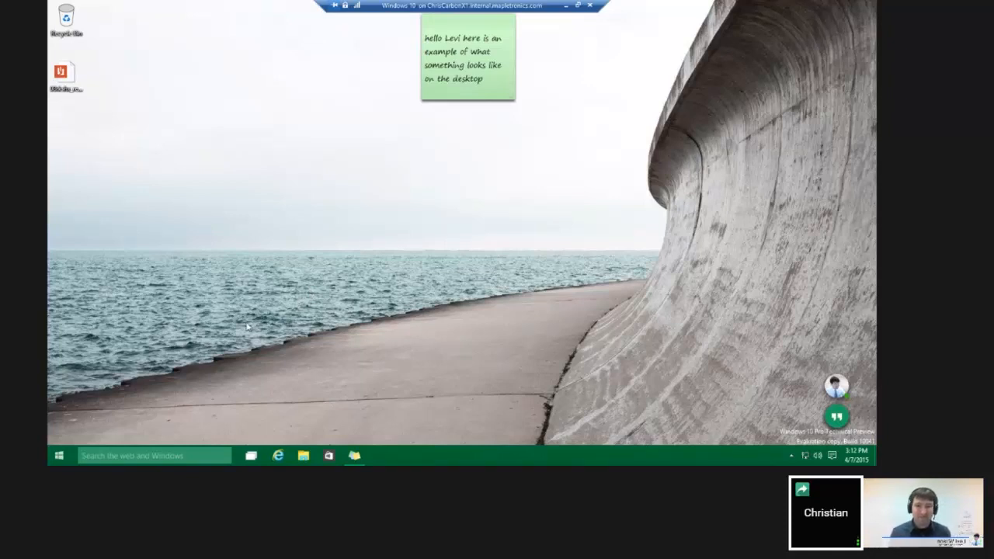
mouse_move(282, 317)
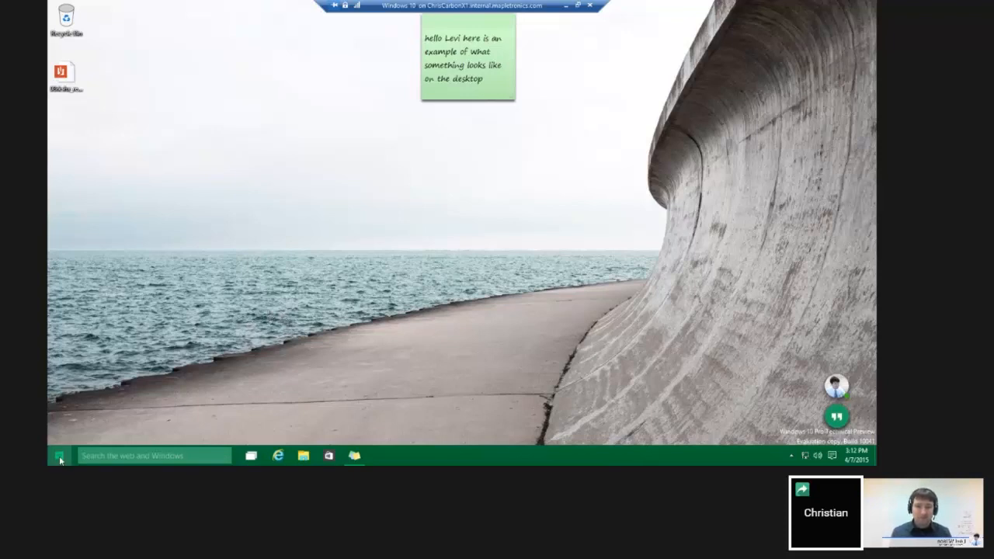
- Launch the Settings app from the Start menu
left_click(59, 455)
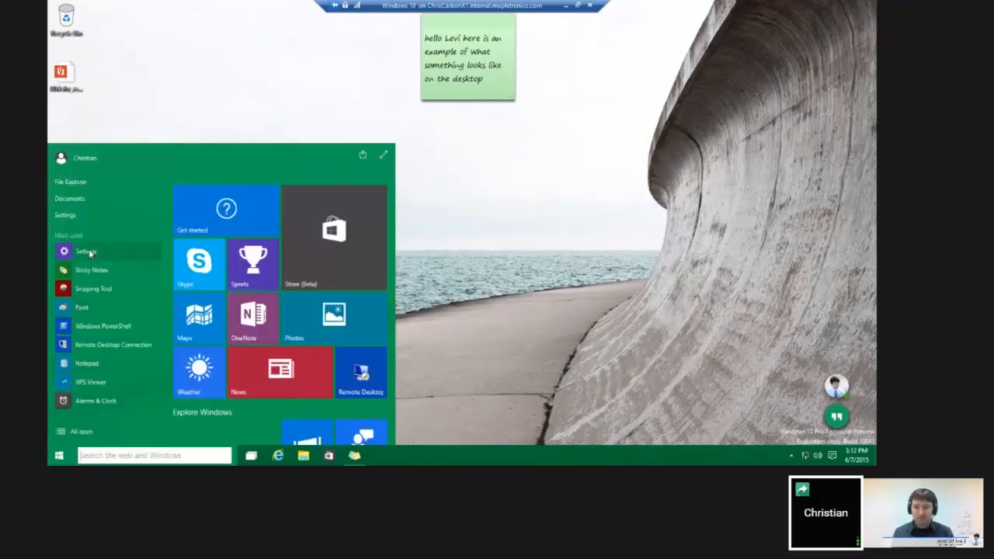
left_click(74, 251)
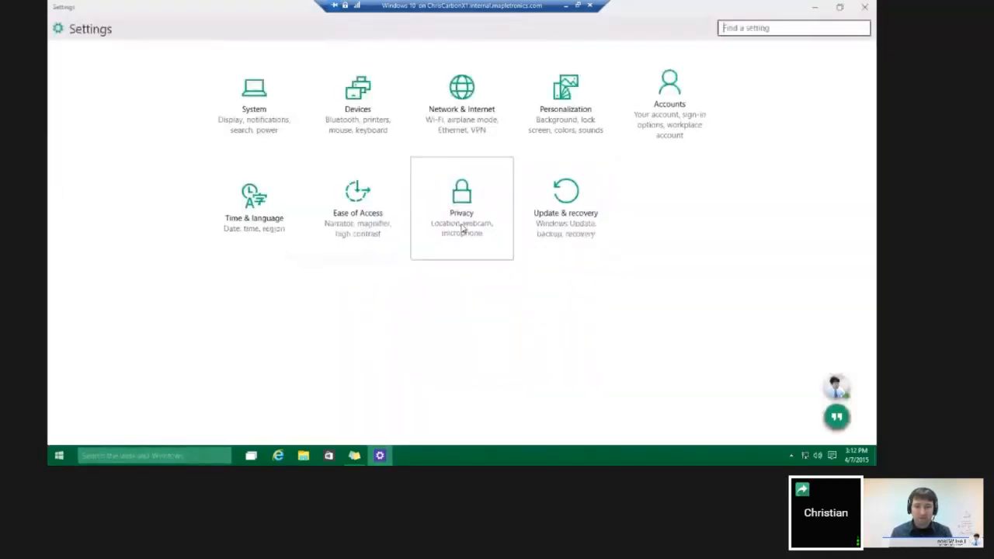
- Show the General privacy page with its account info, advertising ID and SmartScreen toggles
left_click(461, 194)
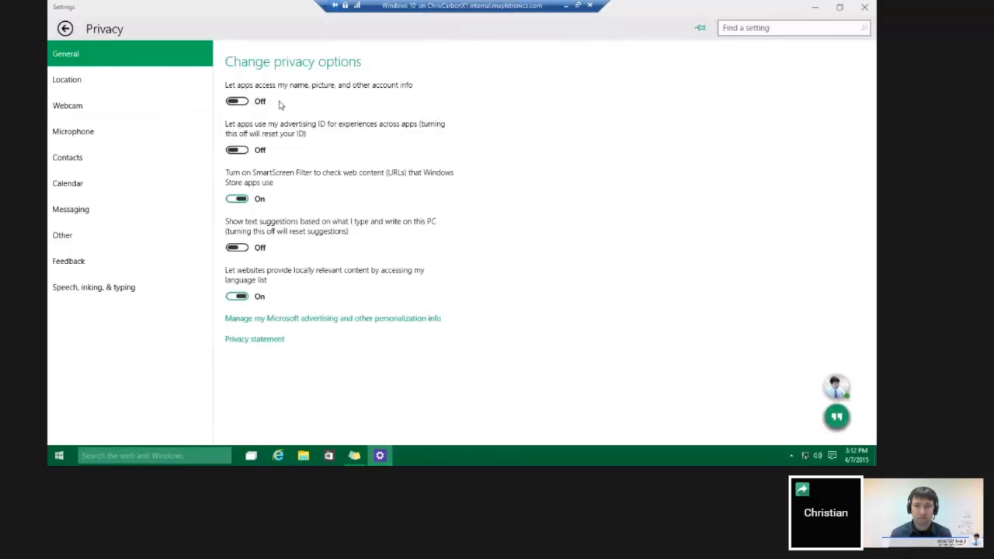
mouse_move(323, 105)
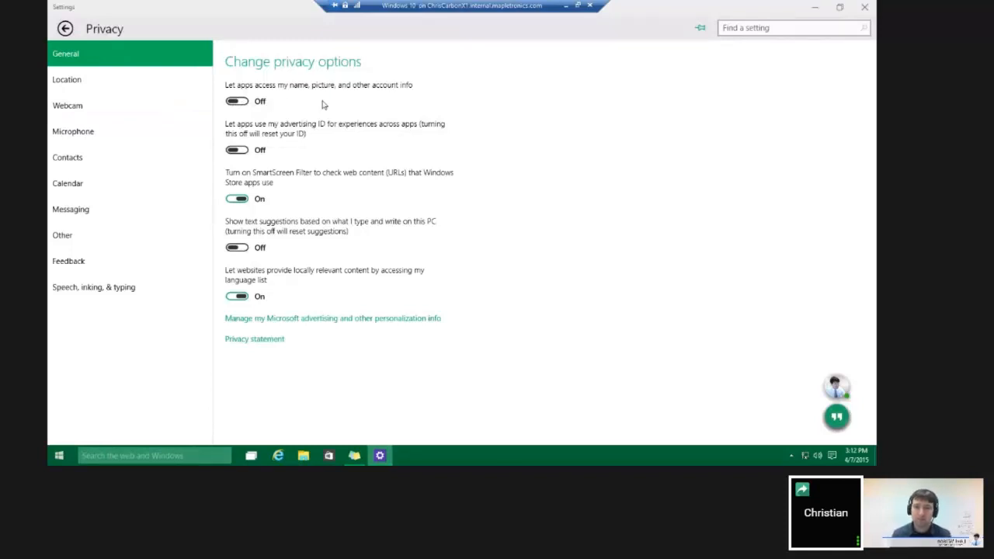
mouse_move(355, 158)
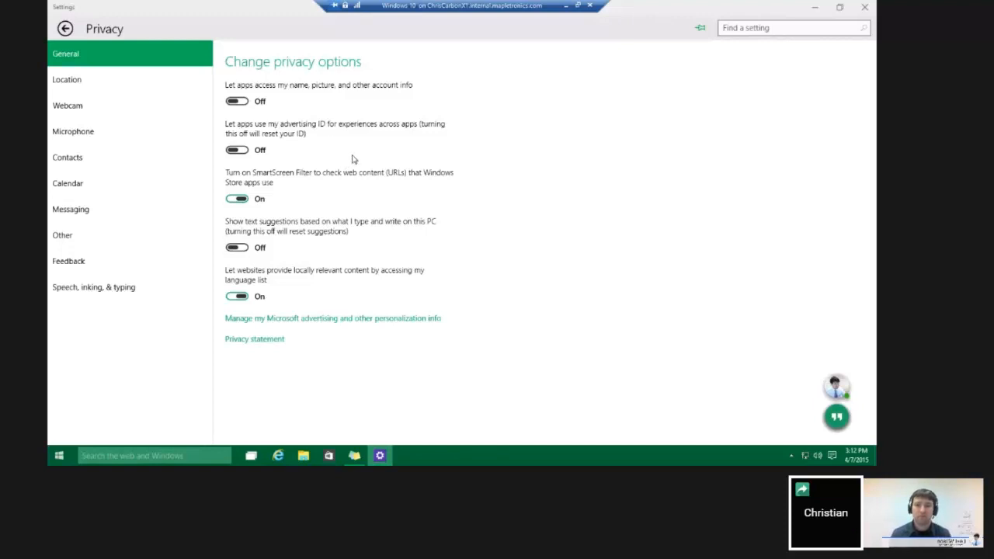
mouse_move(332, 204)
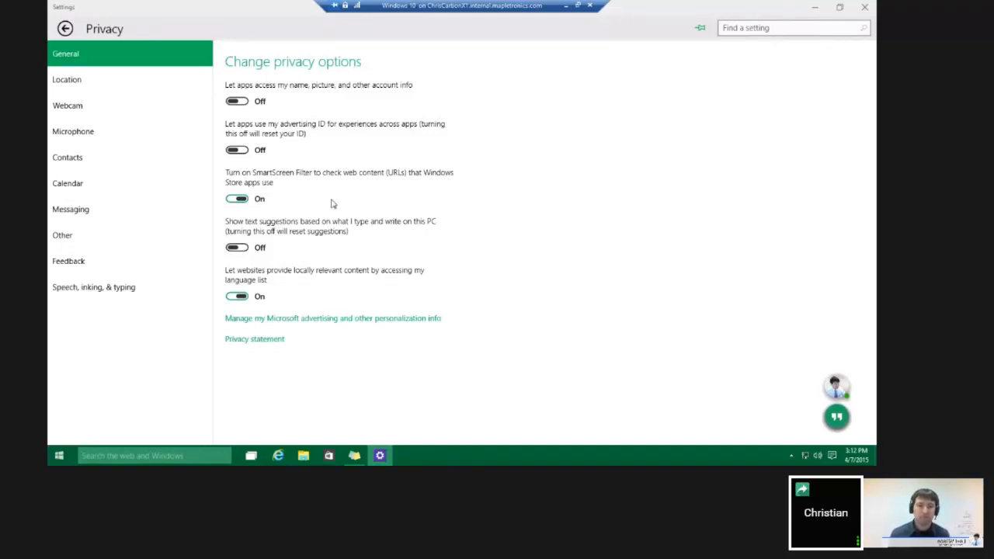
mouse_move(317, 206)
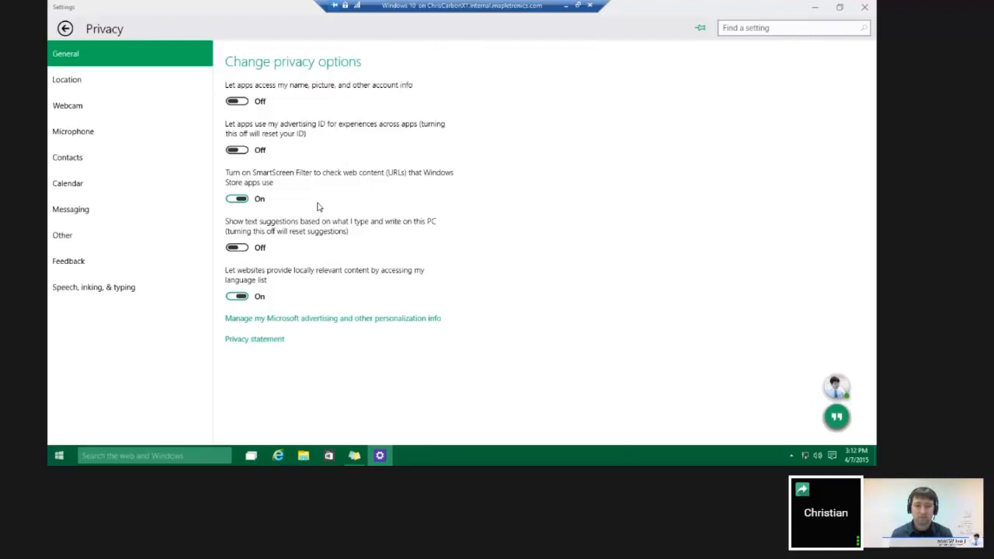
mouse_move(341, 199)
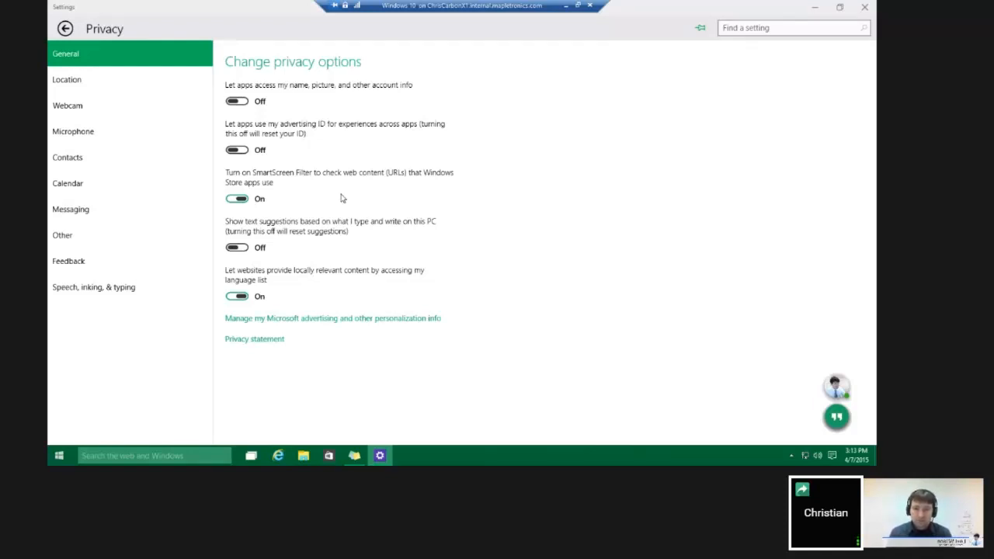
mouse_move(366, 236)
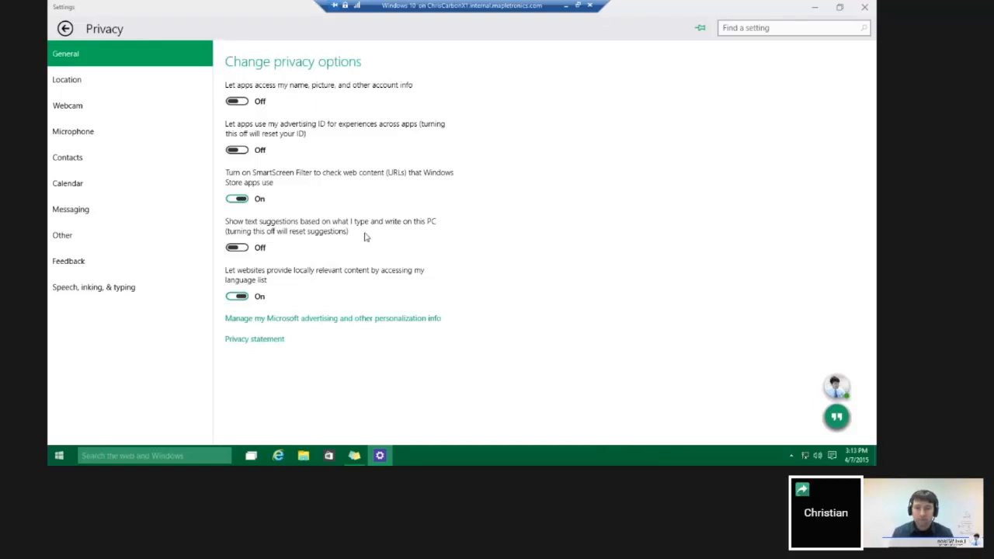
mouse_move(155, 214)
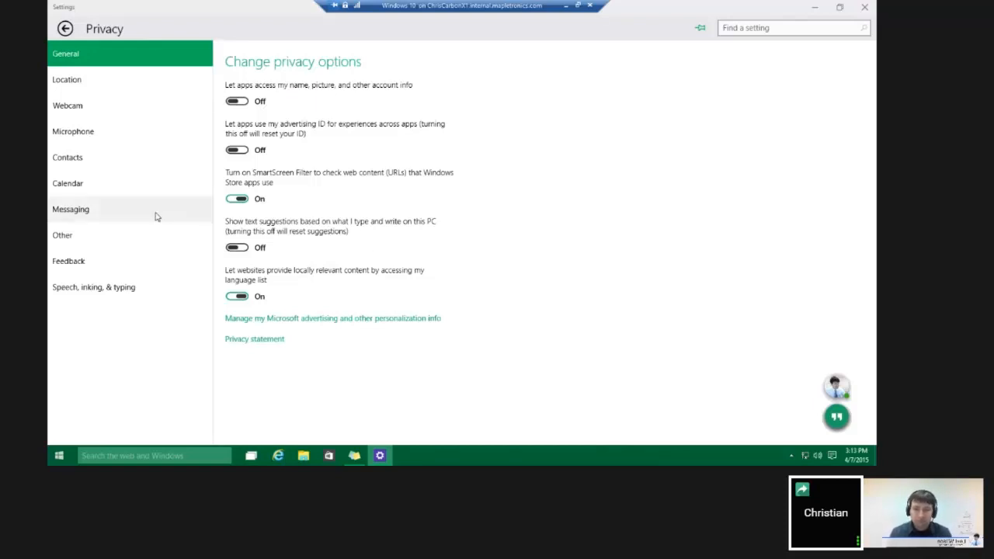
mouse_move(101, 102)
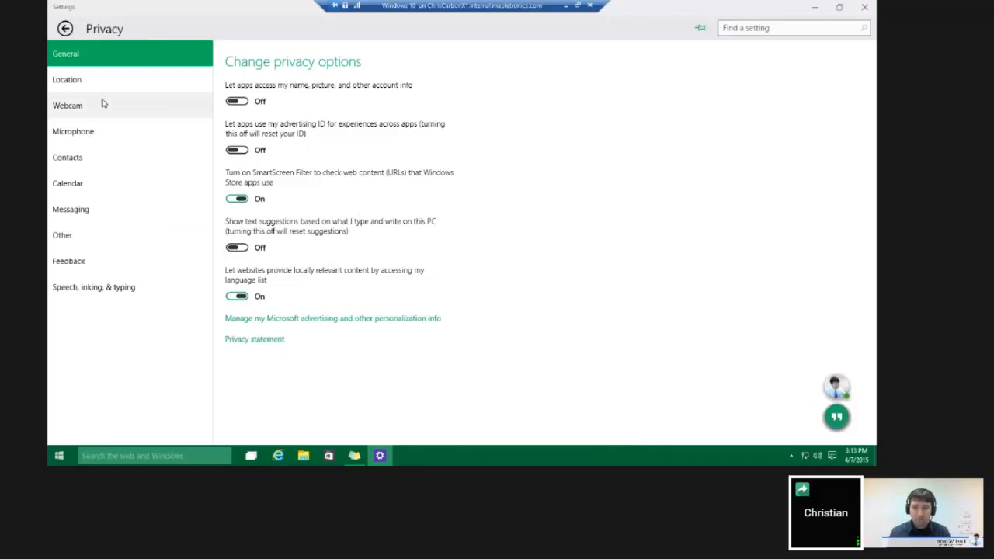
mouse_move(98, 98)
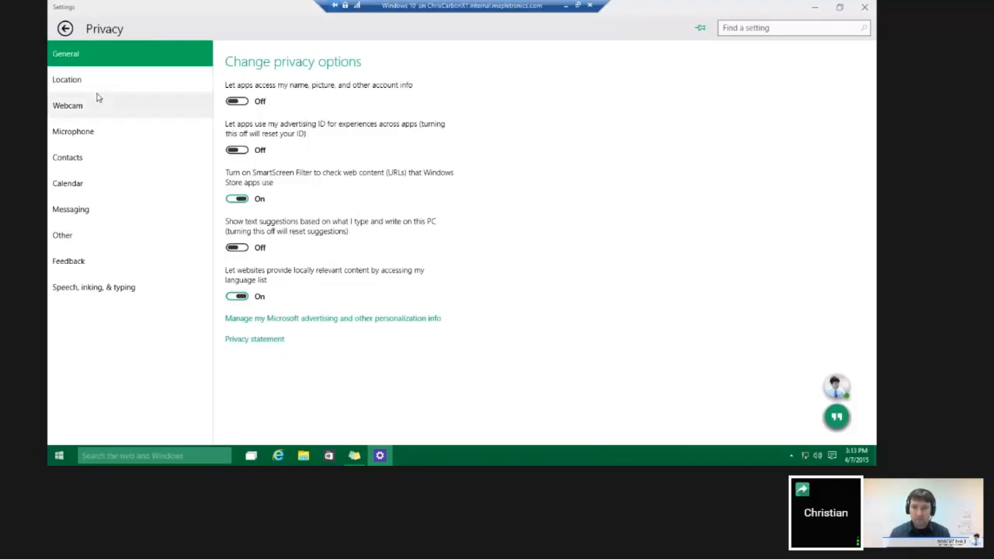
mouse_move(87, 236)
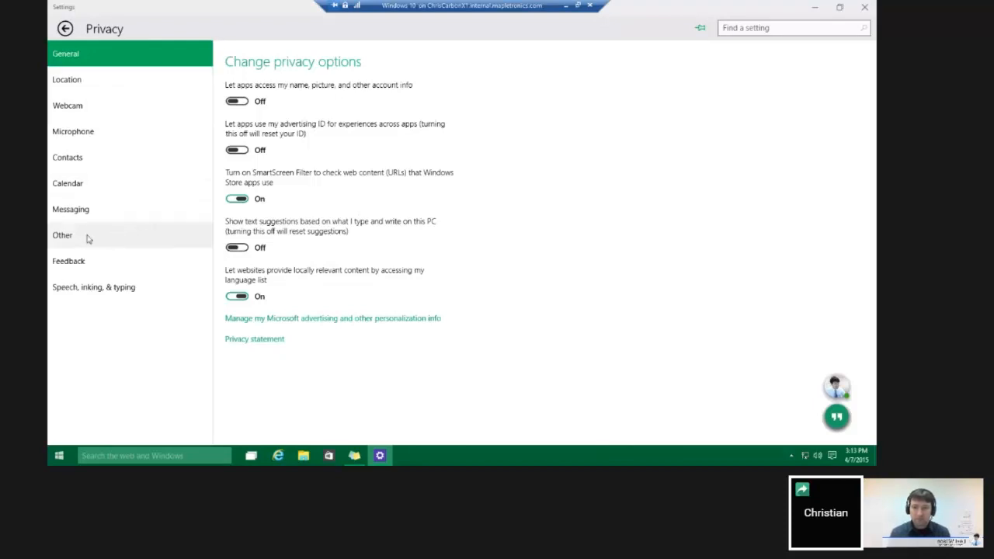
- Show the Other devices privacy page, currently listing no devices
left_click(62, 236)
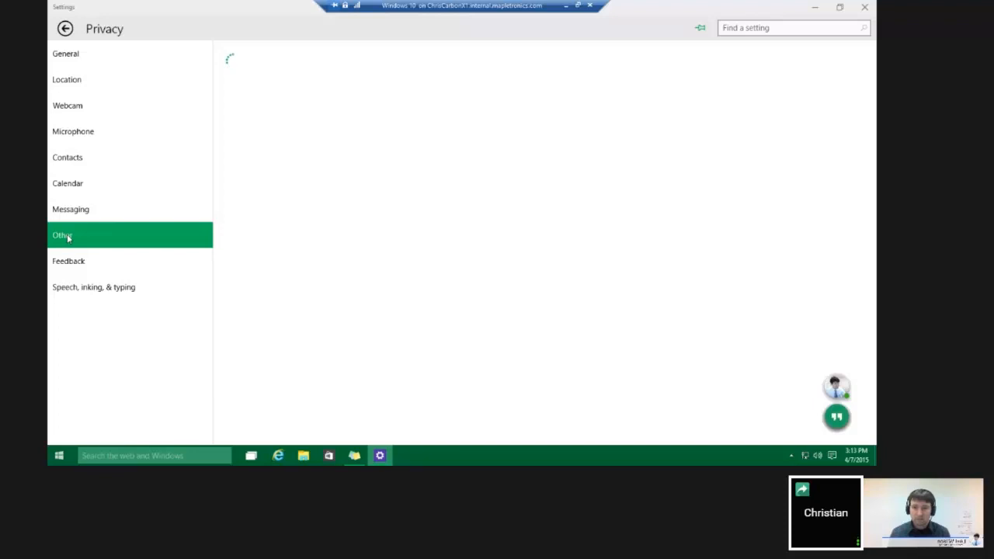
left_click(62, 236)
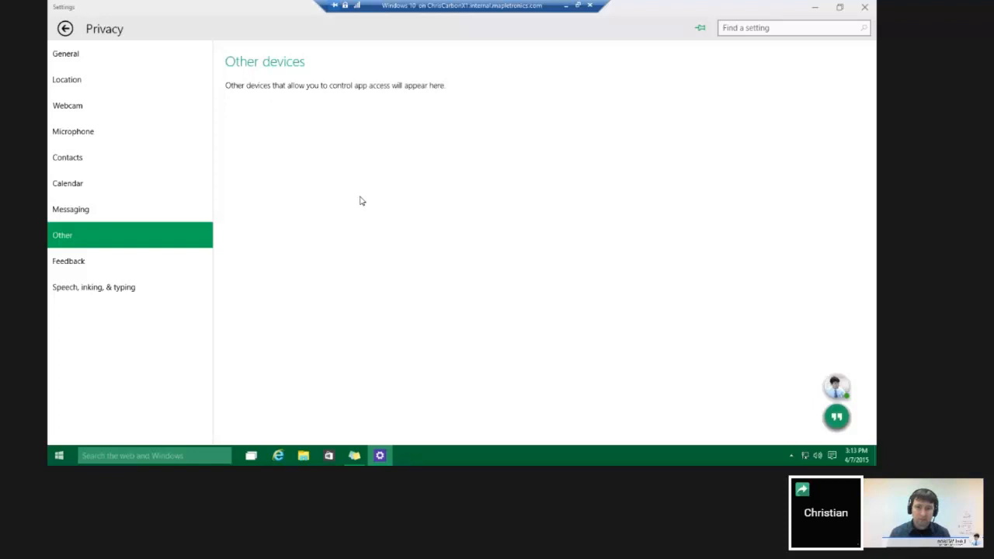
mouse_move(466, 191)
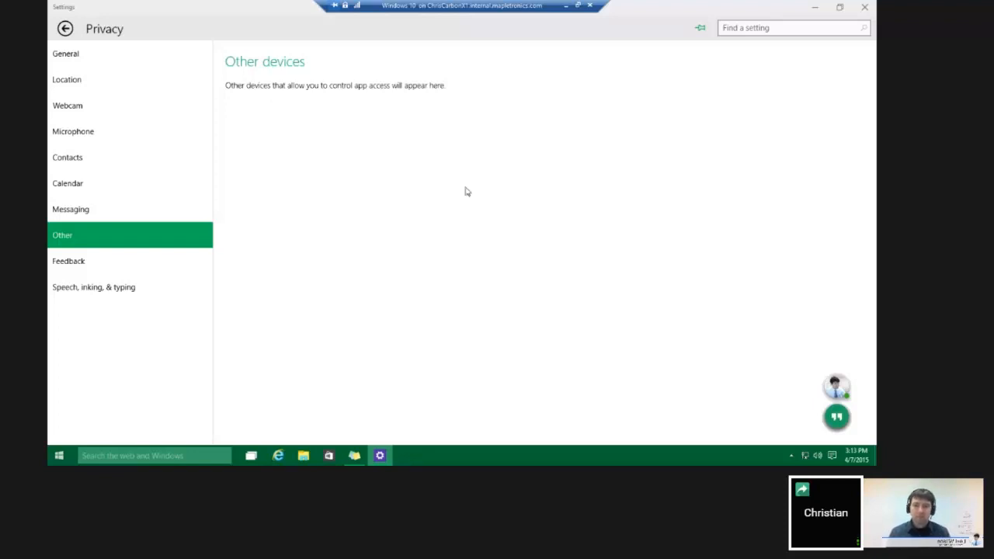
mouse_move(442, 168)
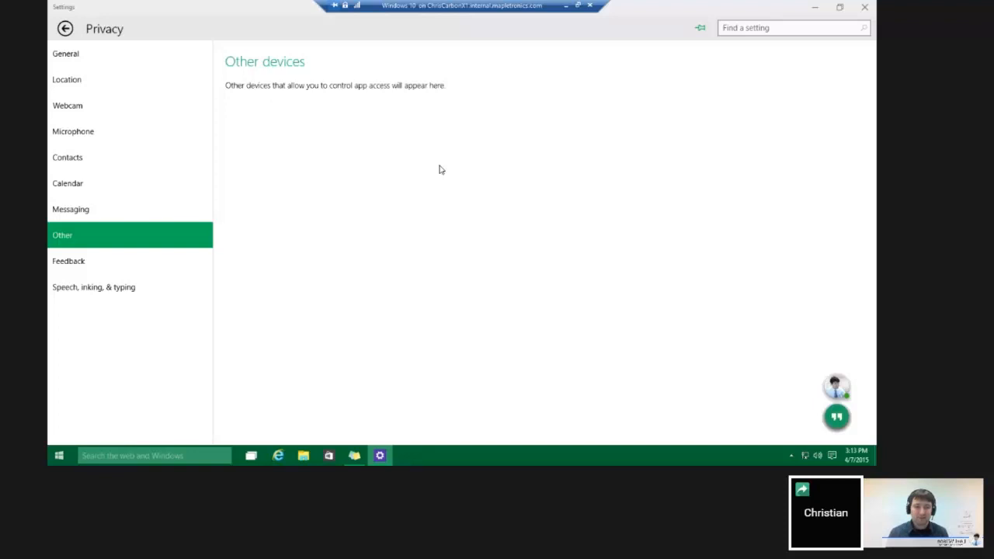
mouse_move(475, 174)
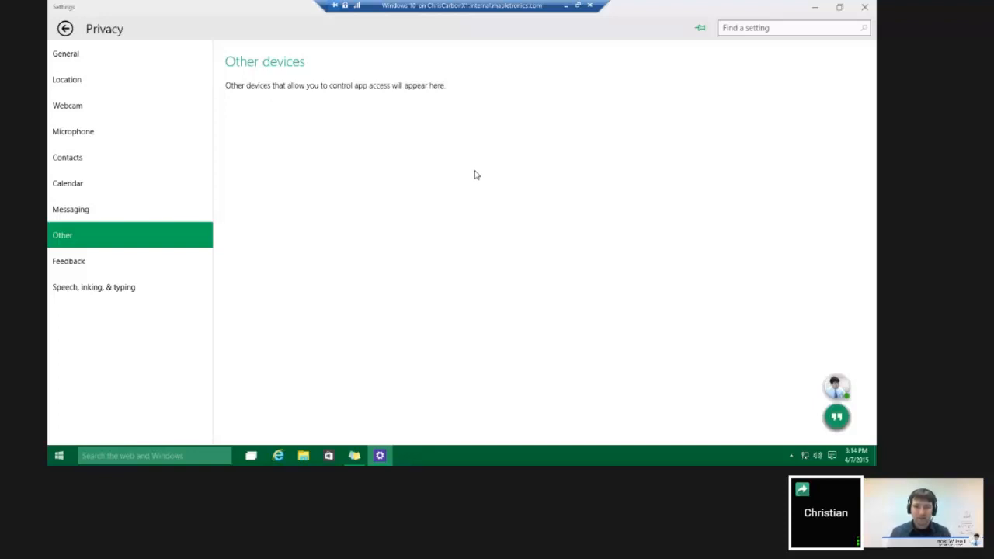
mouse_move(410, 188)
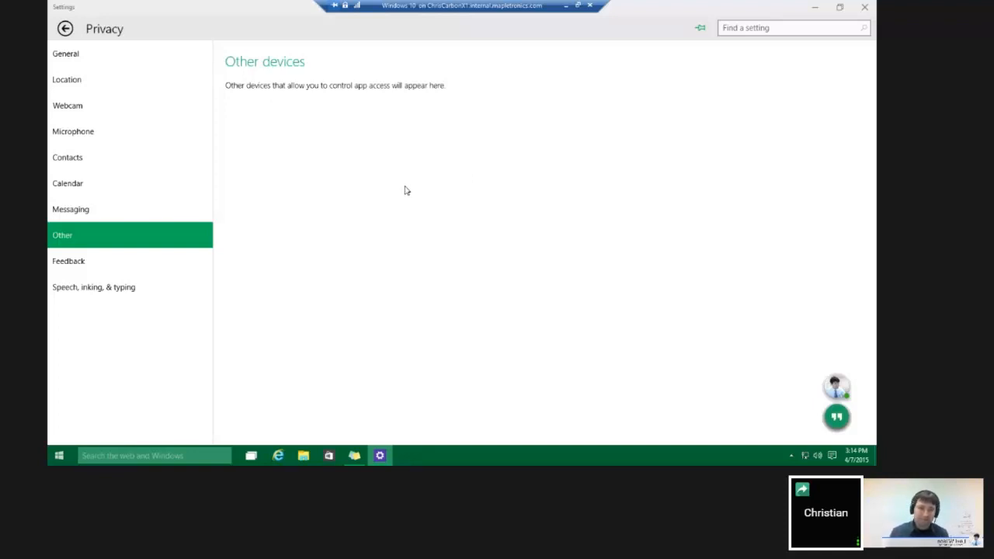
mouse_move(402, 236)
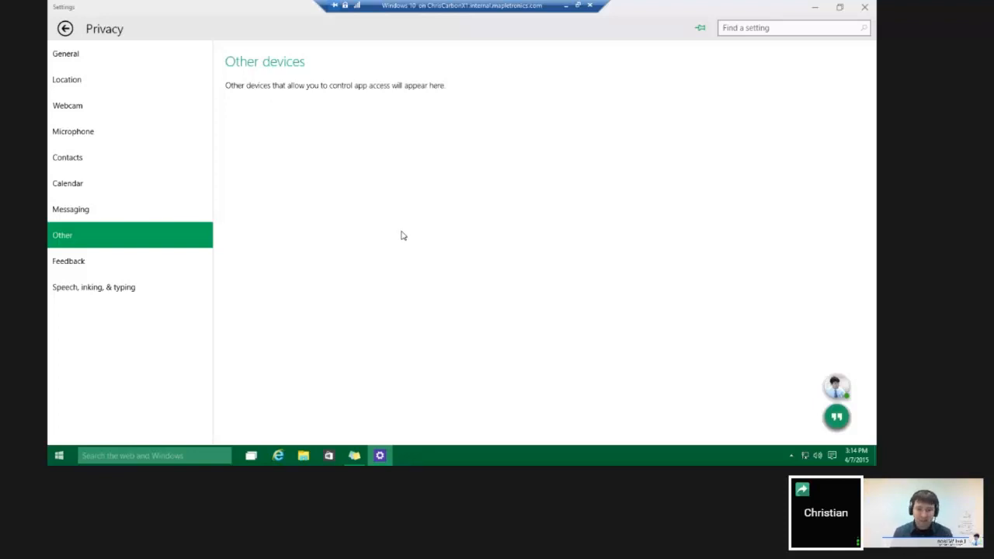
mouse_move(407, 236)
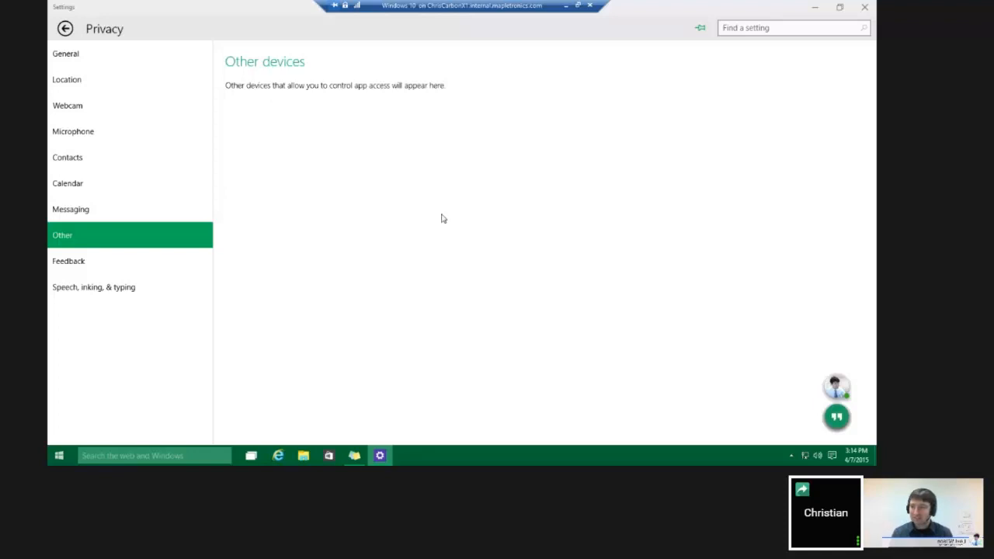
mouse_move(353, 248)
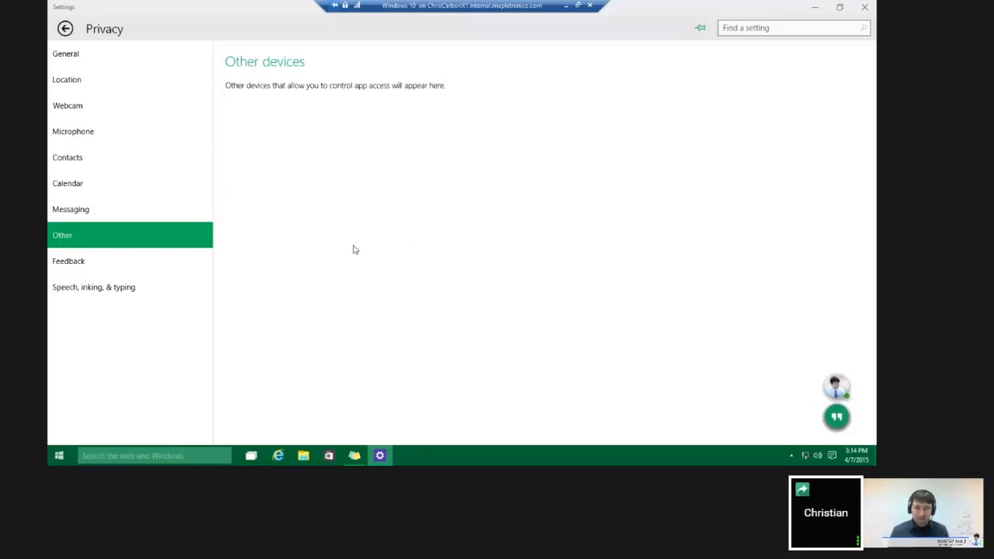
mouse_move(373, 242)
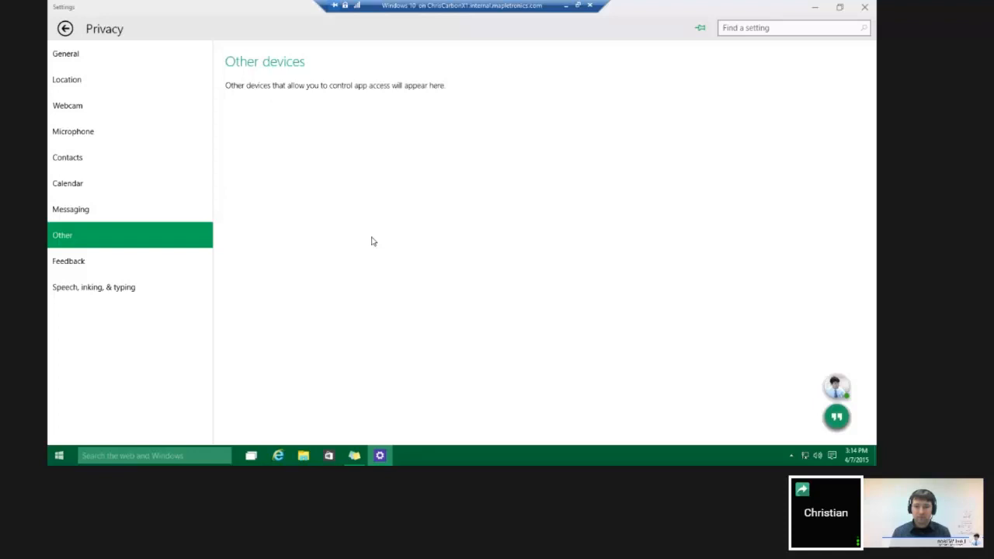